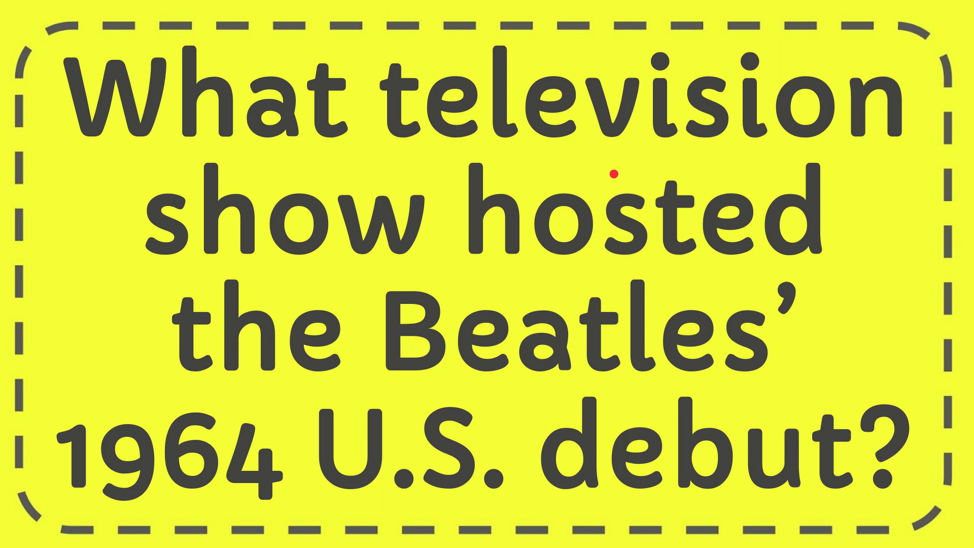
mouse_move(583, 293)
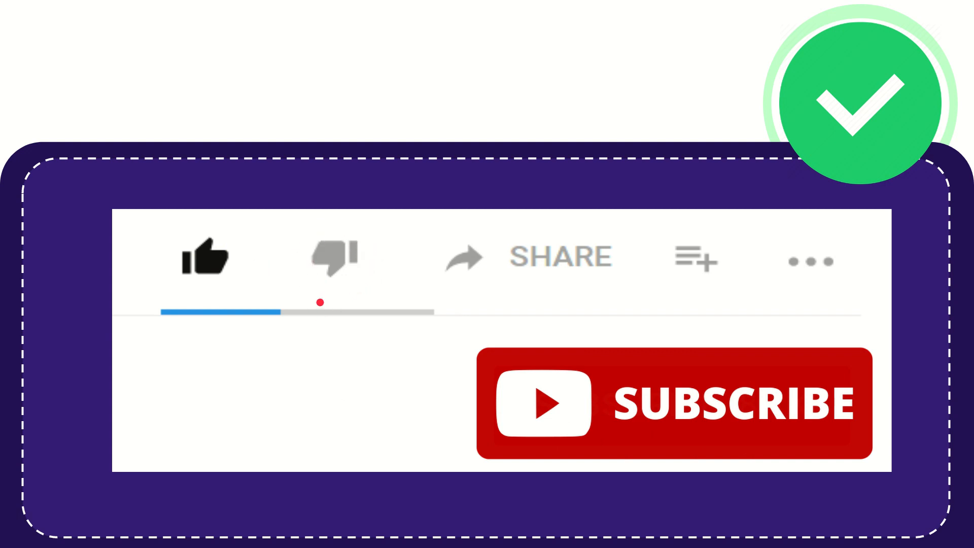
left_click(333, 258)
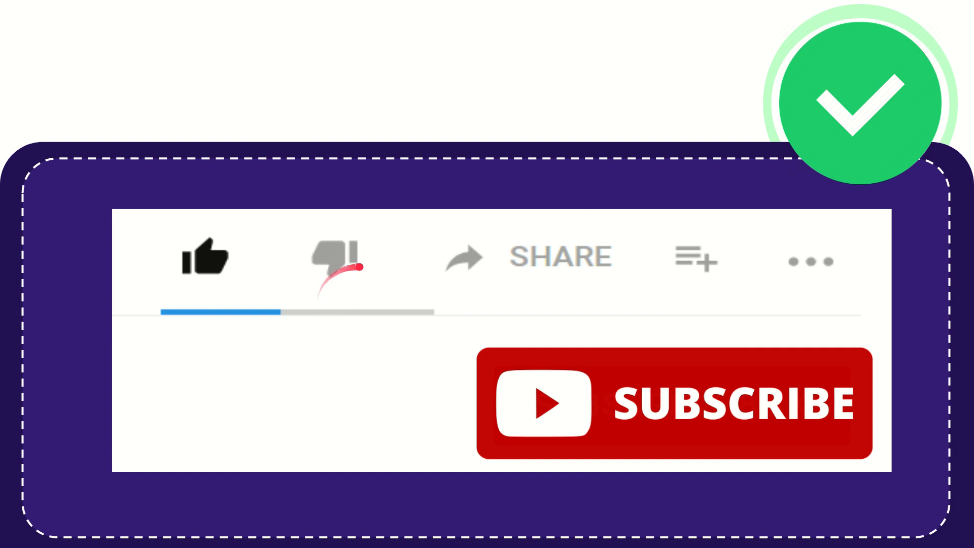
left_click(332, 258)
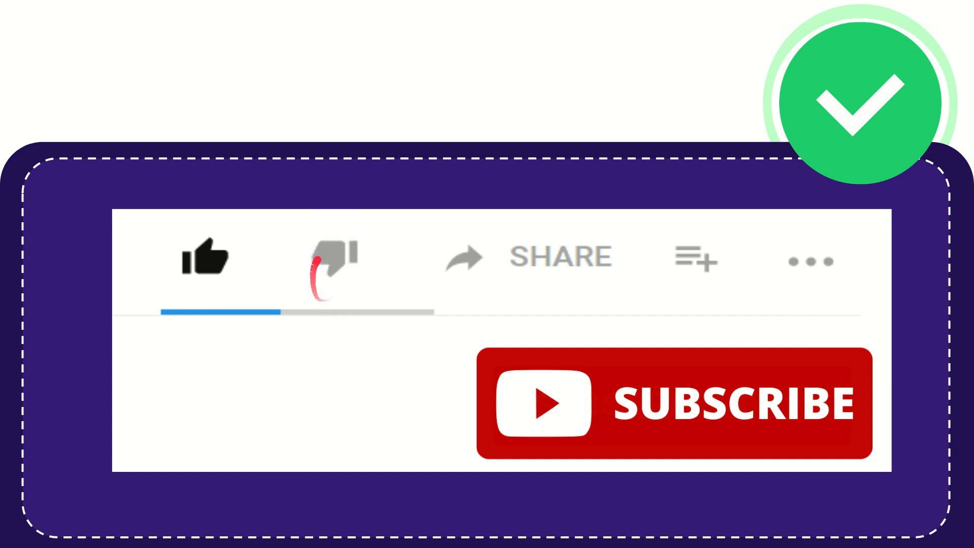
left_click(331, 257)
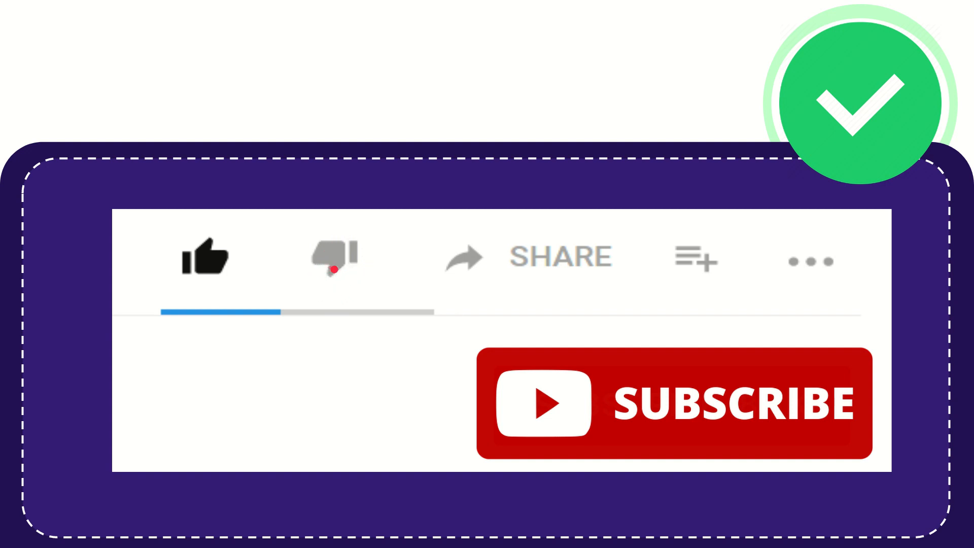